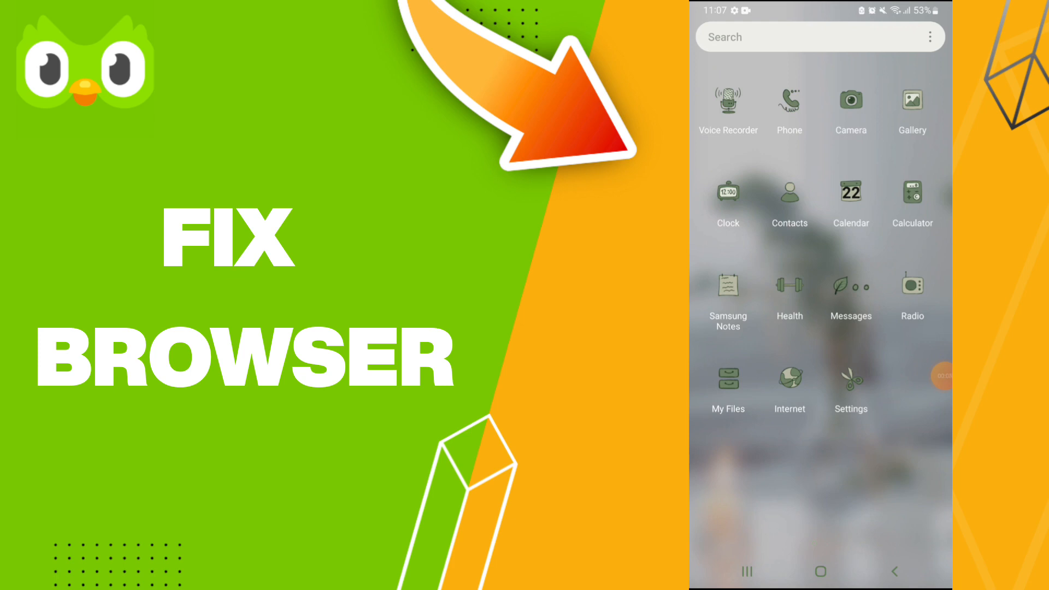
Open the Android Settings app from the app drawer.
{"action": "left_click", "coordinate": [850, 385]}
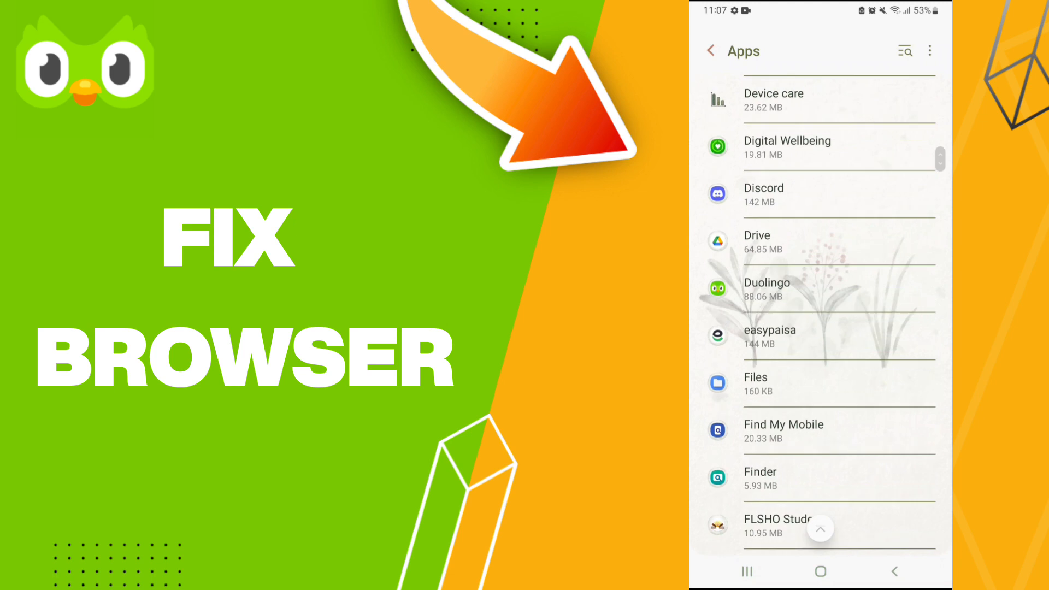
Force-stop Duolingo, confirming with OK, and view its Storage page showing 61.44 kB cache.
{"action": "left_click", "coordinate": [766, 289]}
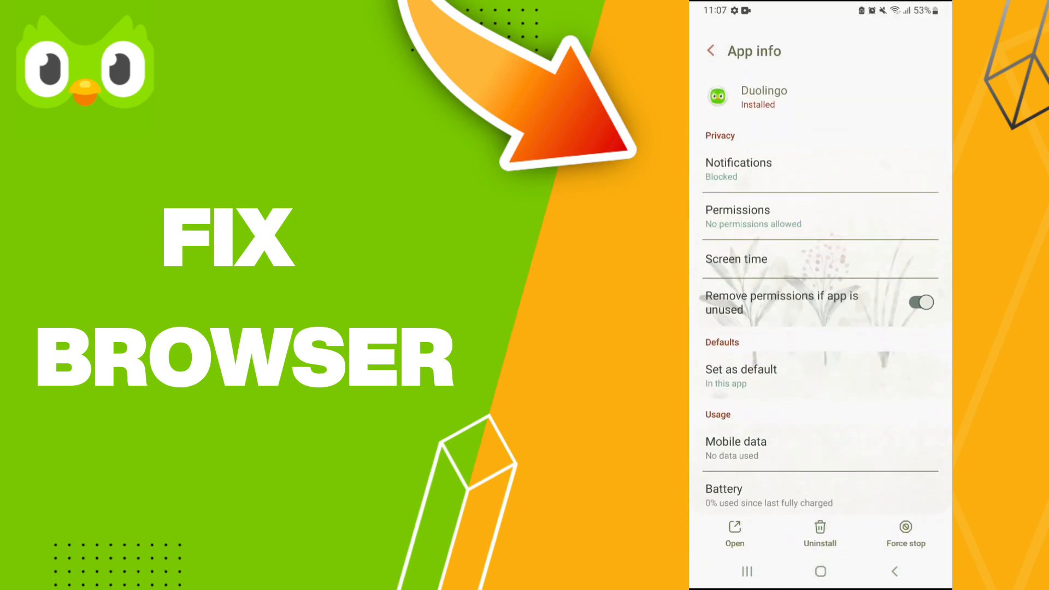
{"action": "left_click", "coordinate": [905, 533]}
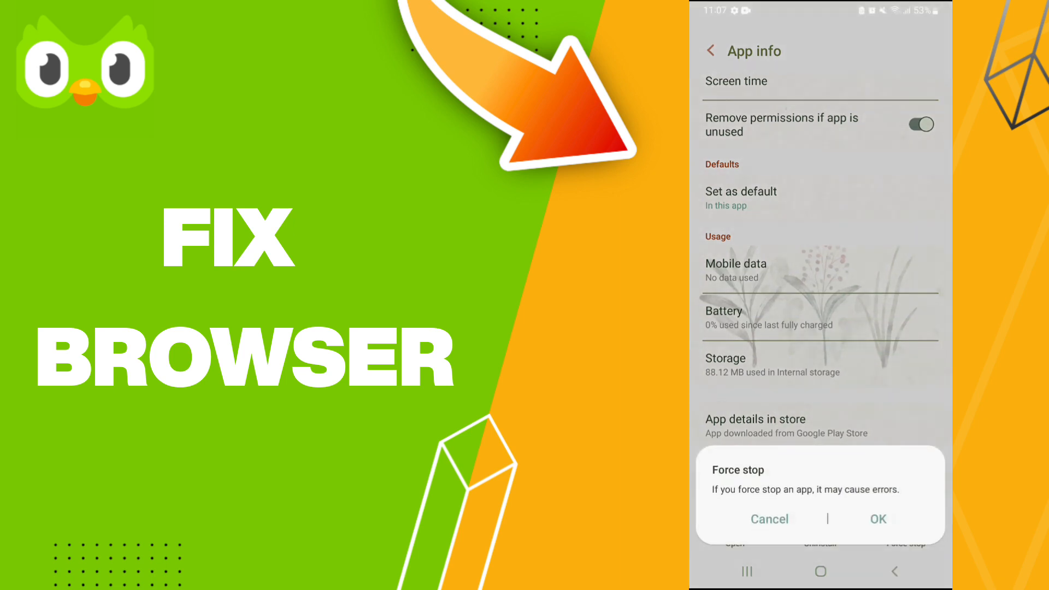
{"action": "left_click", "coordinate": [768, 518]}
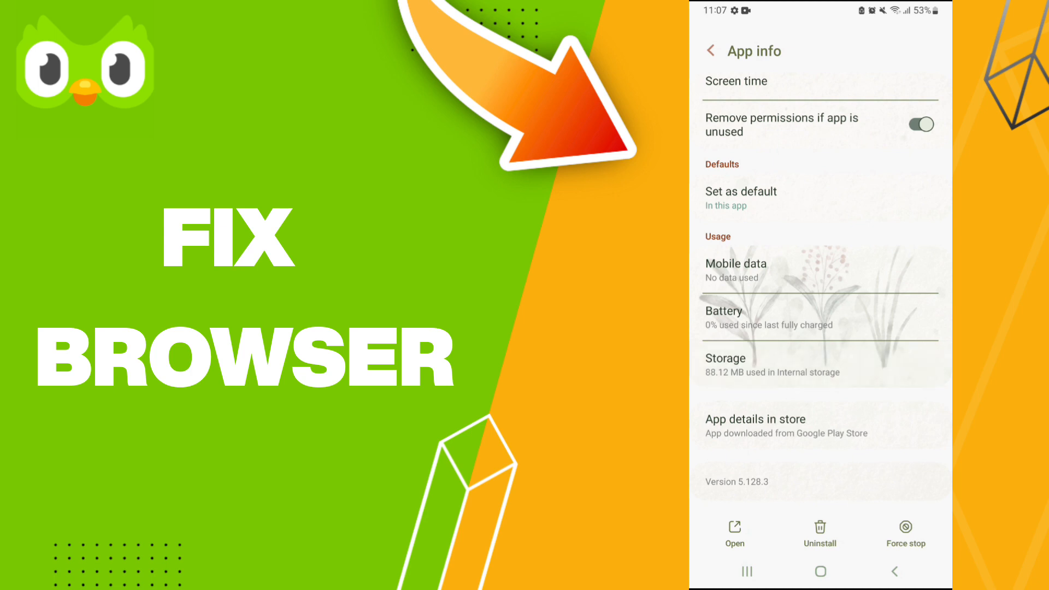
{"action": "left_click", "coordinate": [724, 363]}
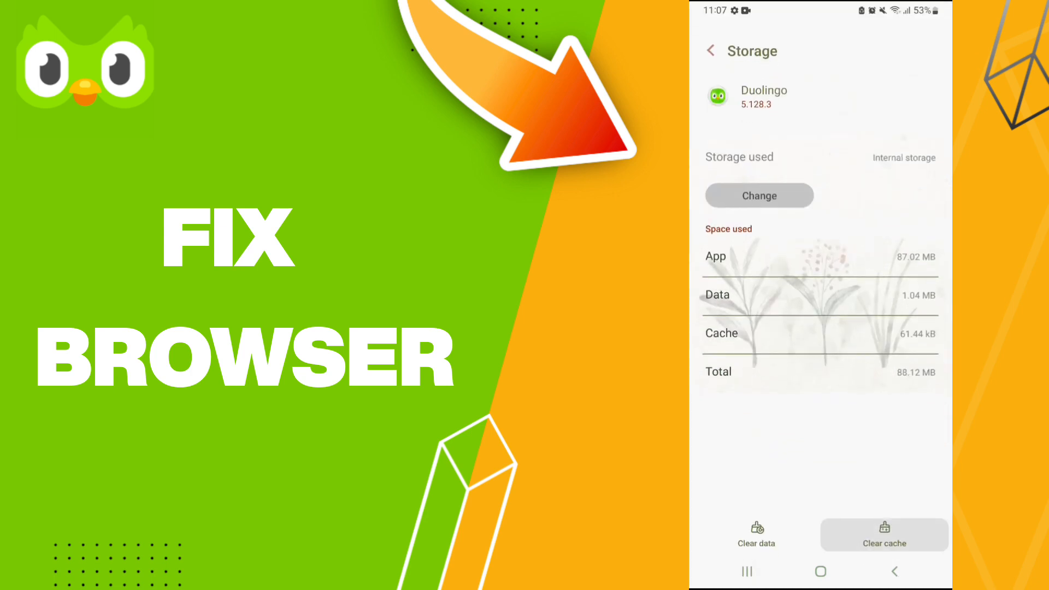